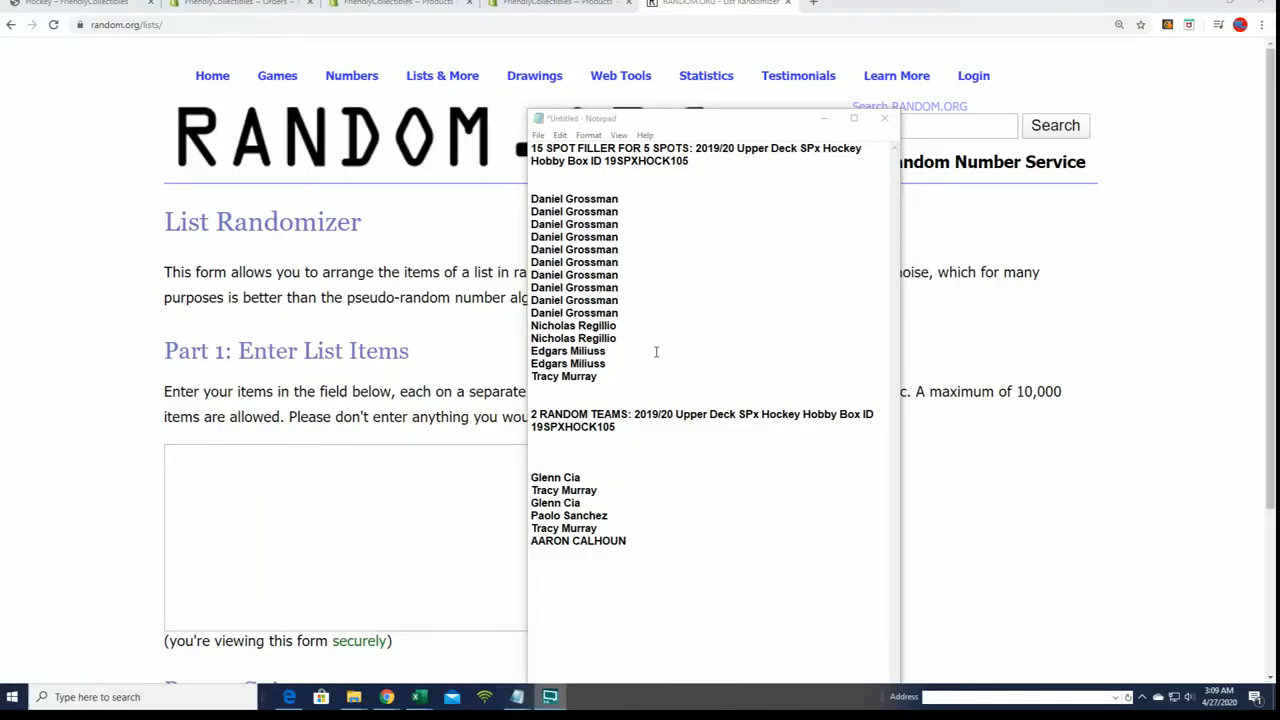
Select the fifteen filler names from Daniel Grossman to Tracy Murray in Notepad
drag(574, 198, 564, 376)
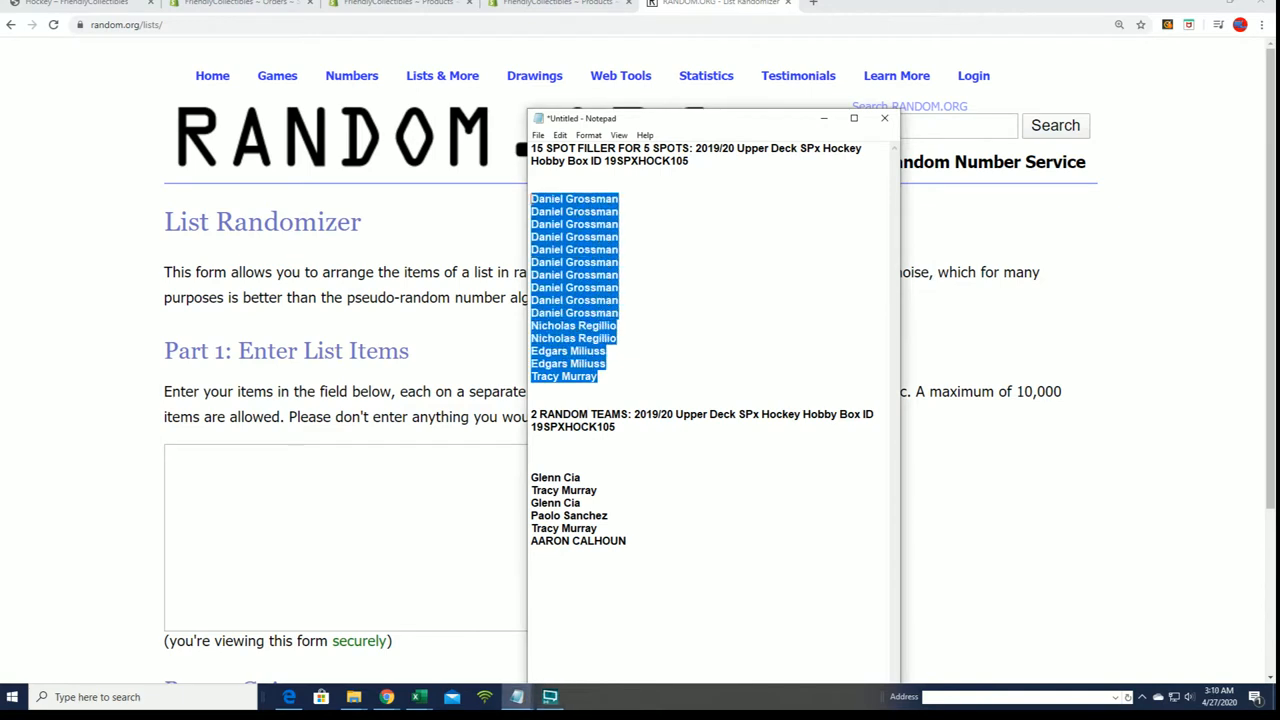
mouse_move(649, 211)
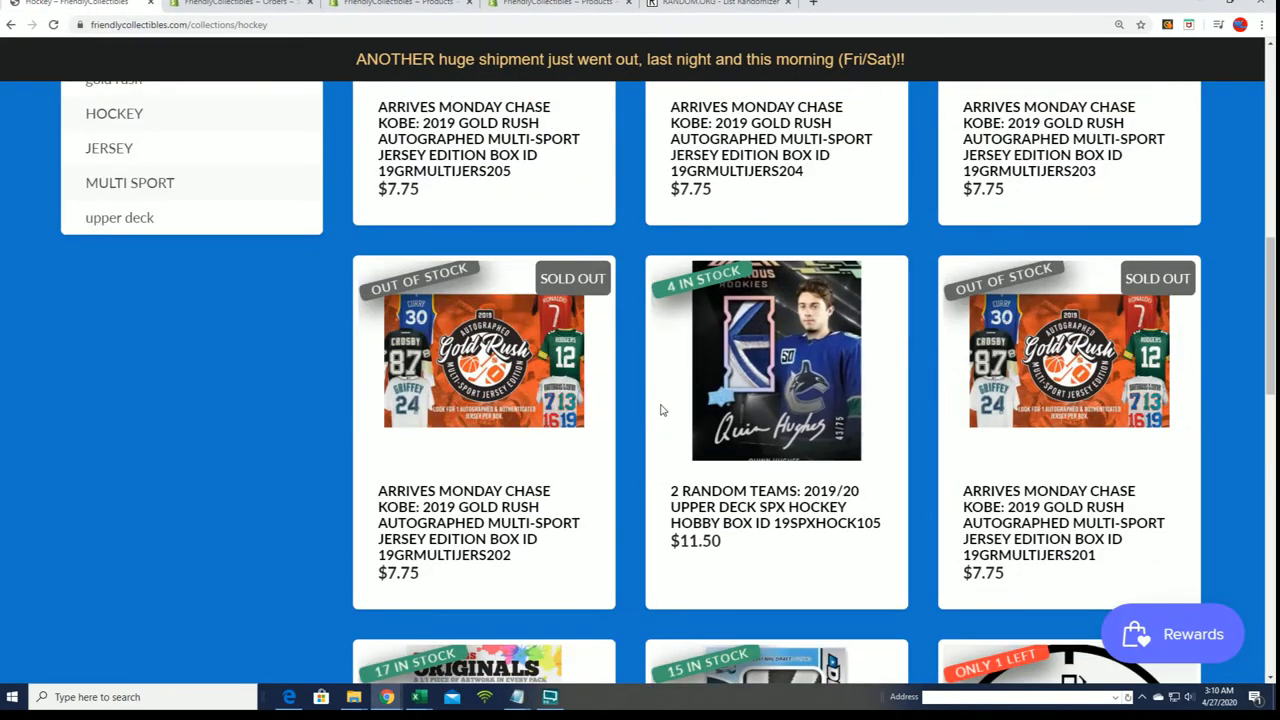
mouse_move(735, 515)
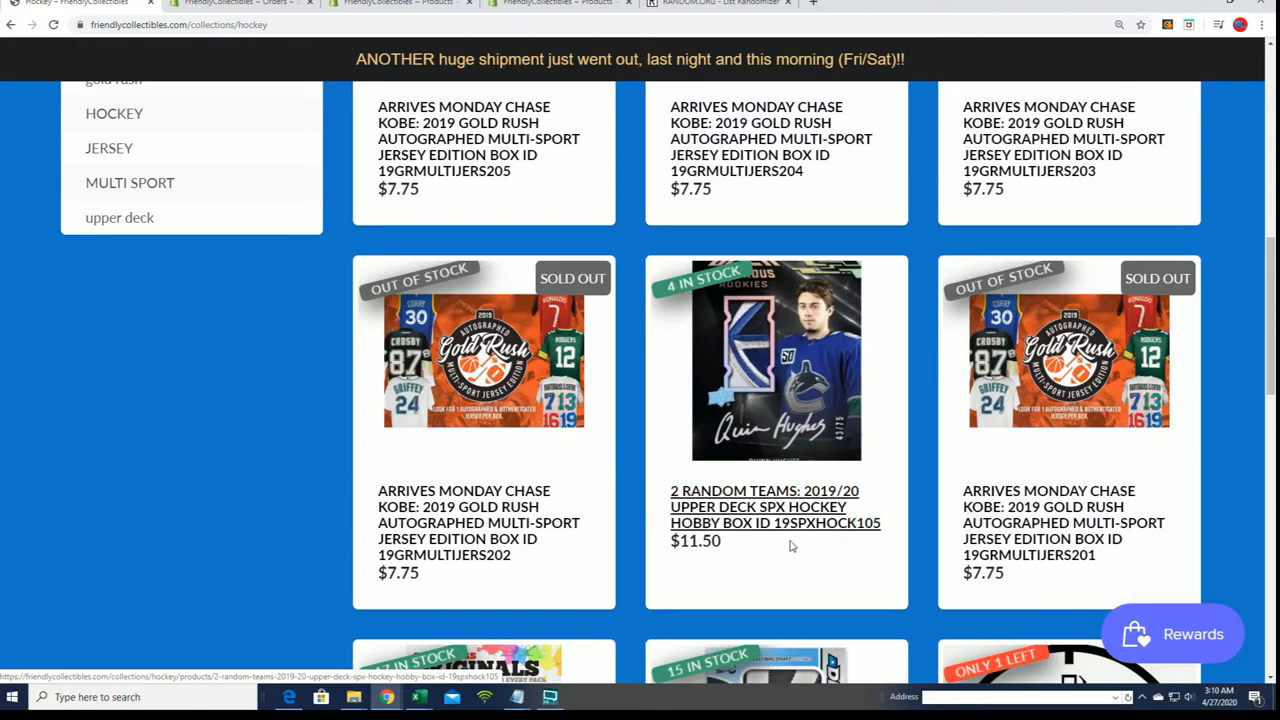
Confirm box ID 19SPXHOCK105, then paste and randomize the filler names on RANDOM.ORG
scroll(down, 3)
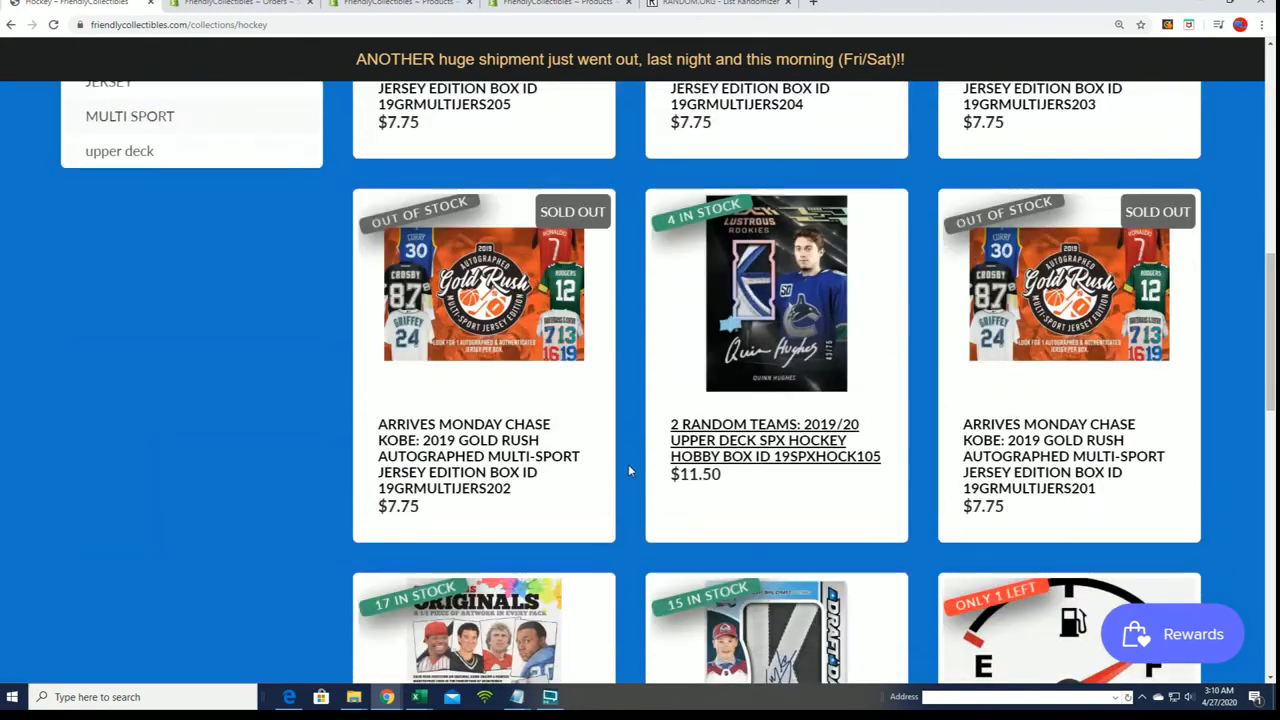
scroll(down, 3)
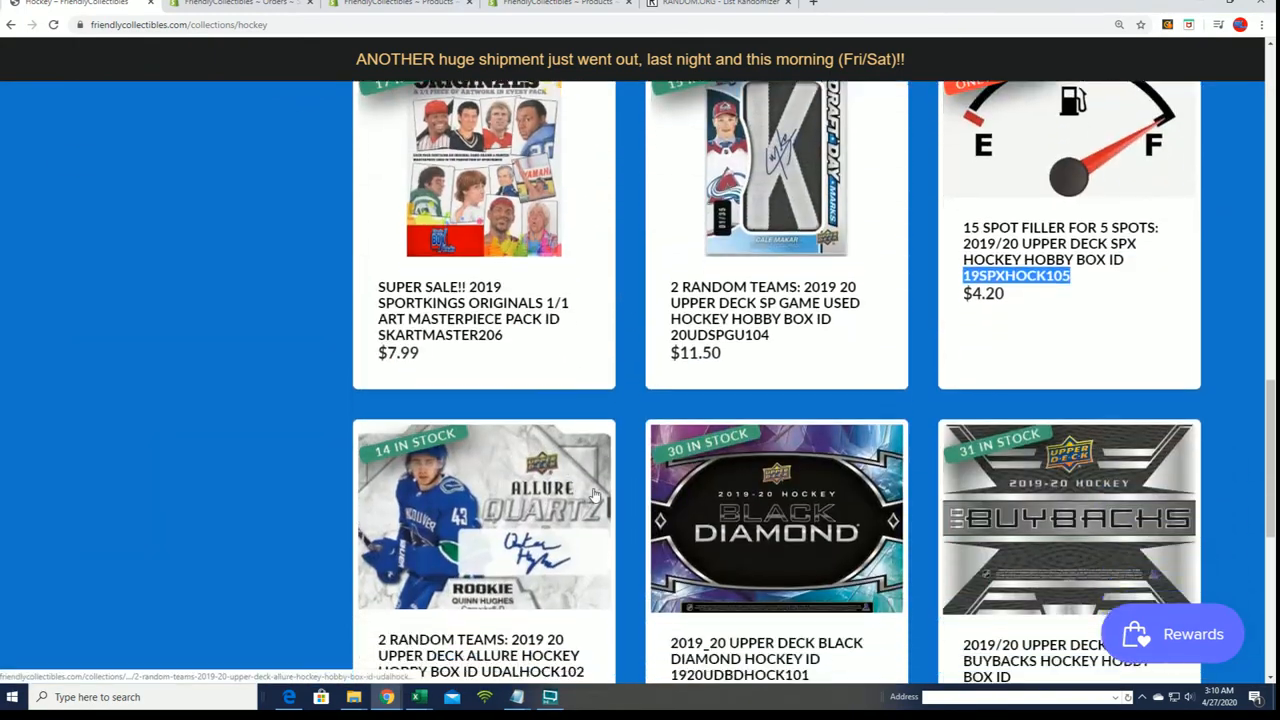
click(718, 3)
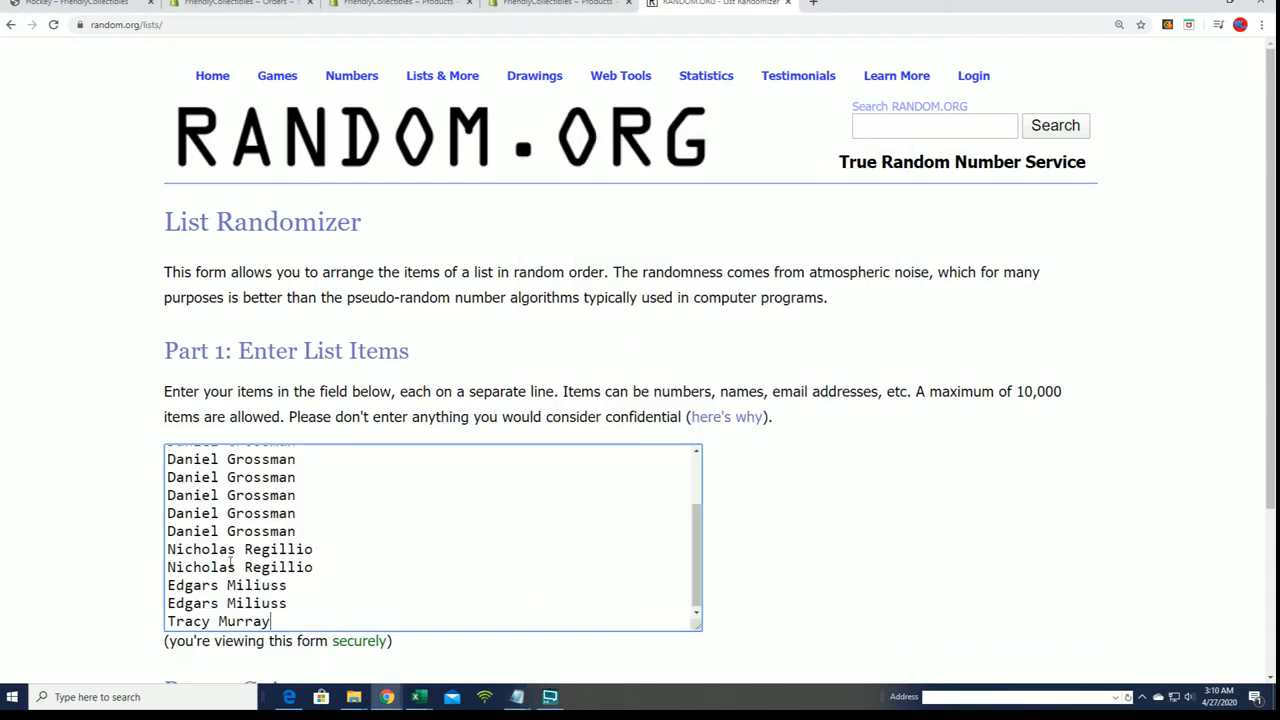
scroll(down, 3)
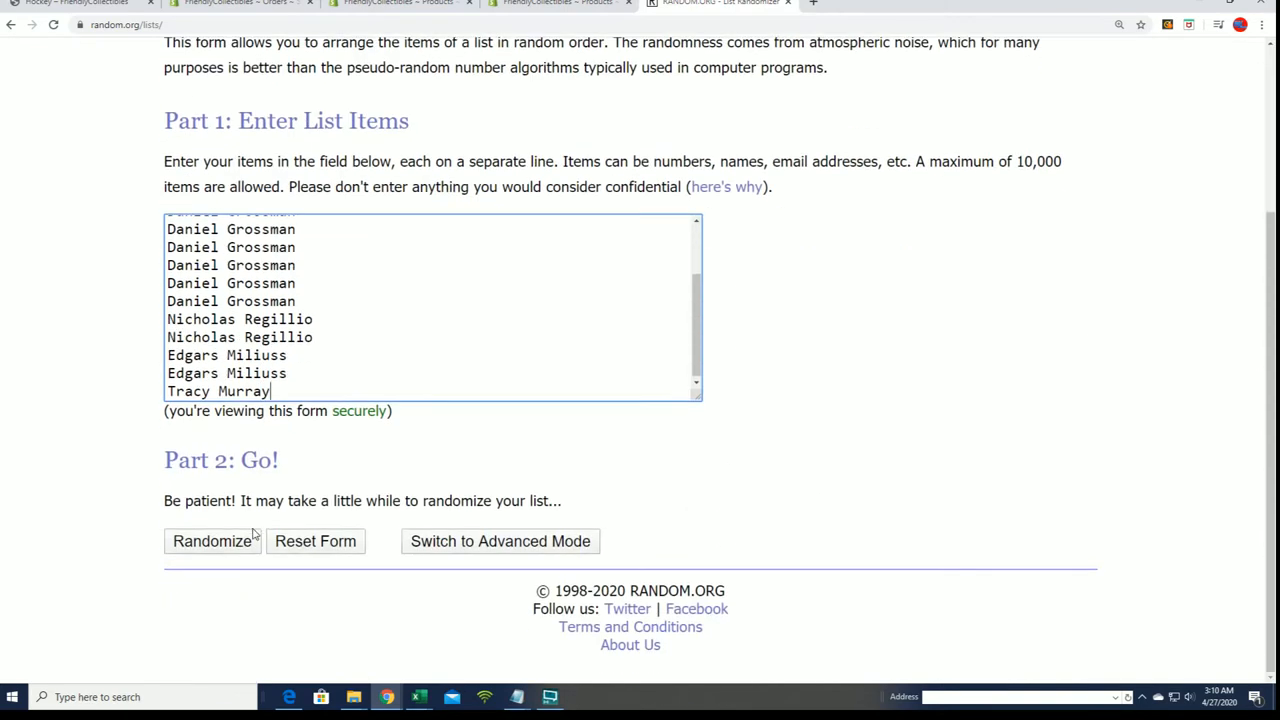
click(212, 541)
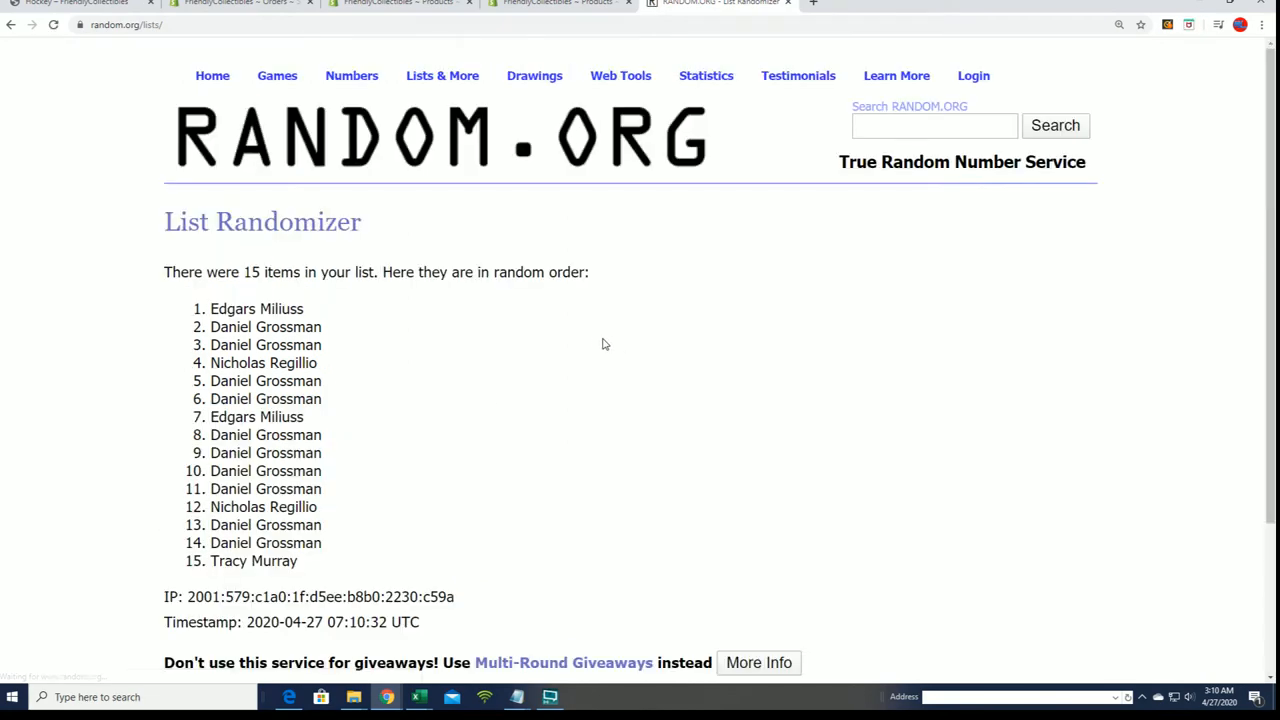
Reshuffle the filler list with Again! until seven randomizations are counted
scroll(down, 3)
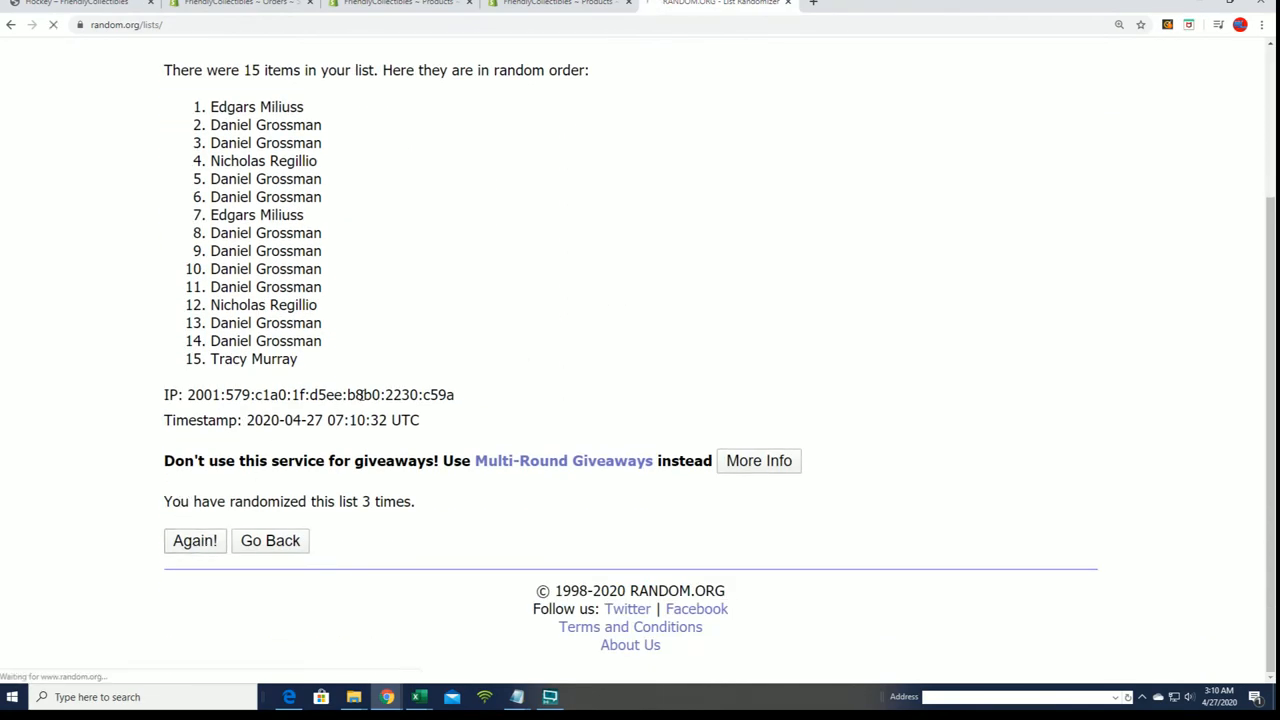
click(195, 540)
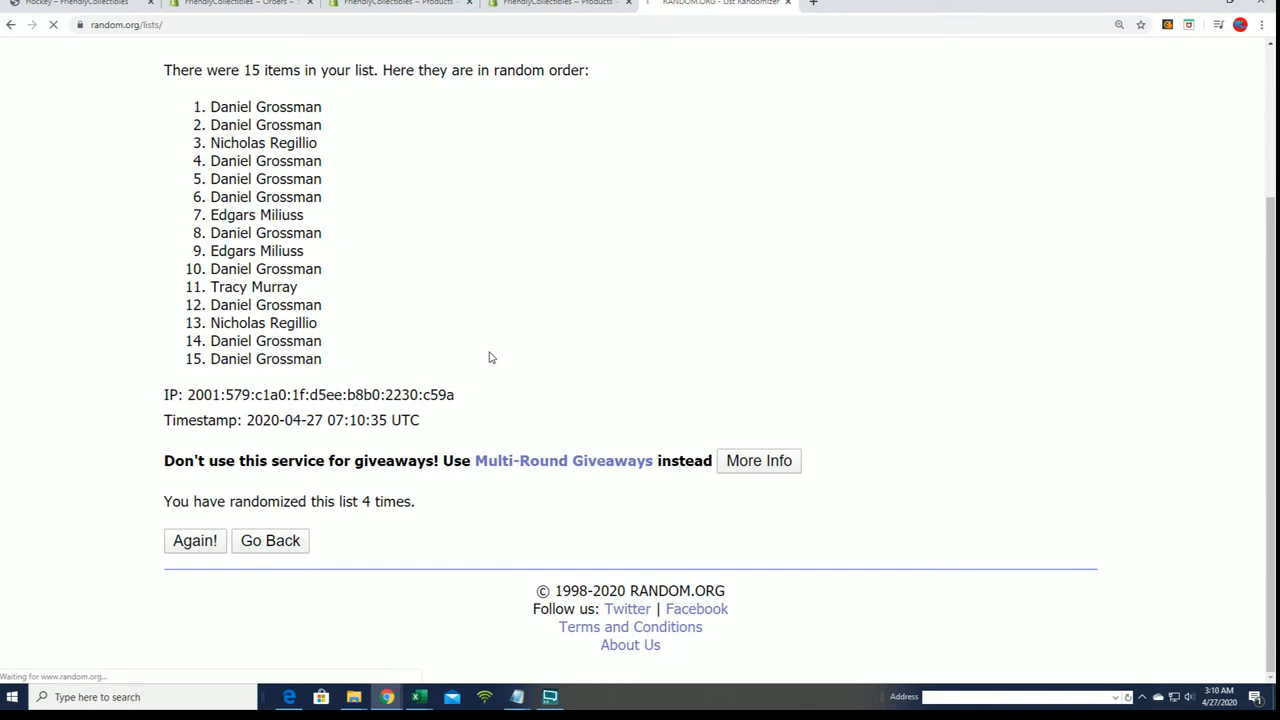
click(194, 540)
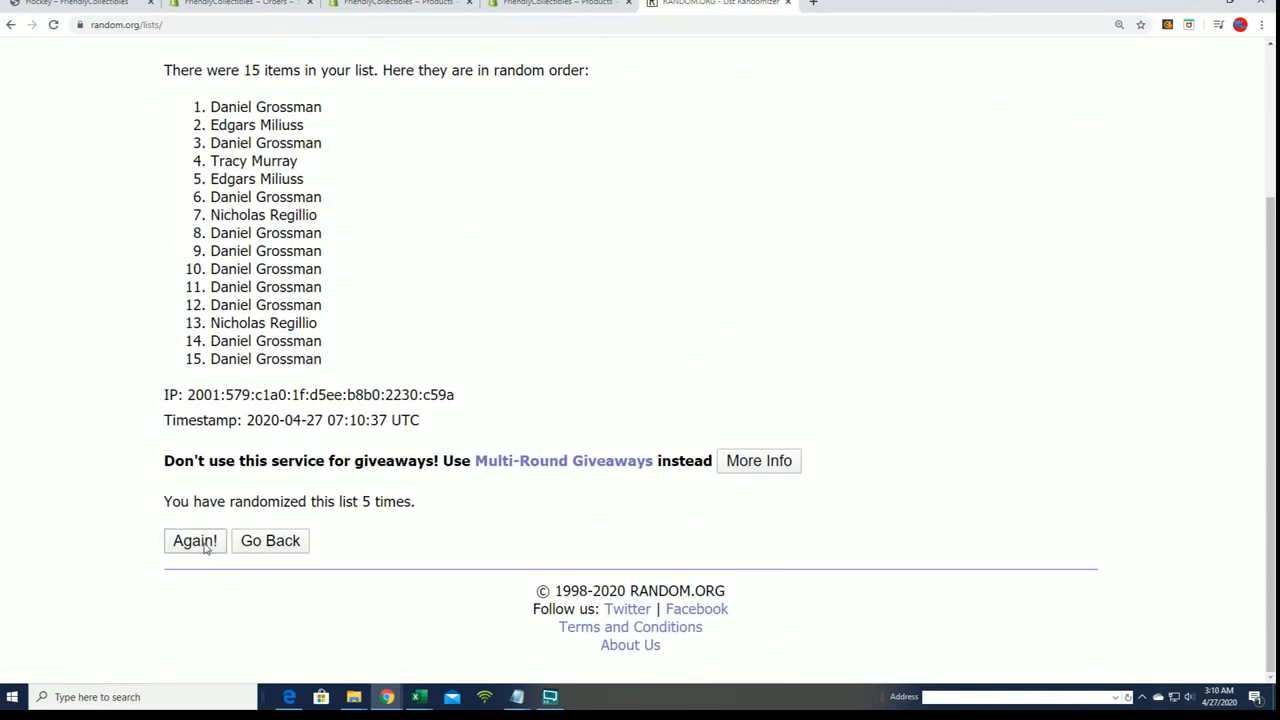
click(194, 540)
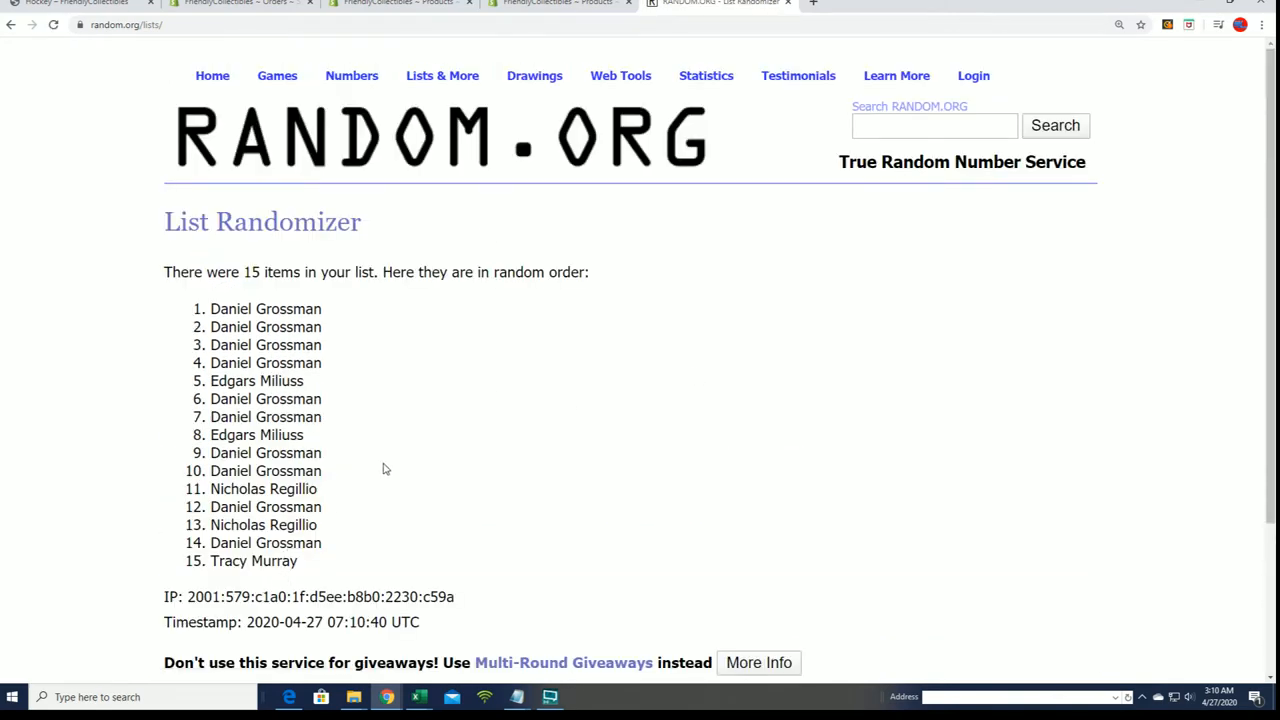
scroll(down, 3)
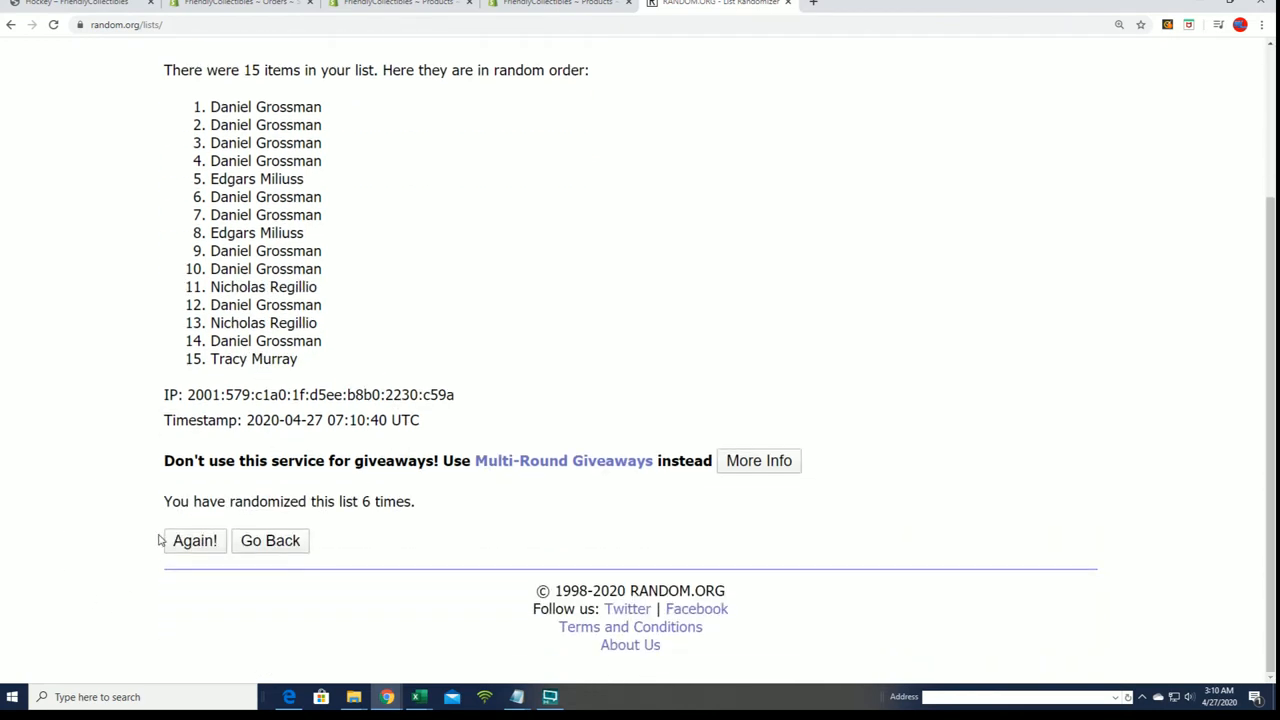
click(194, 540)
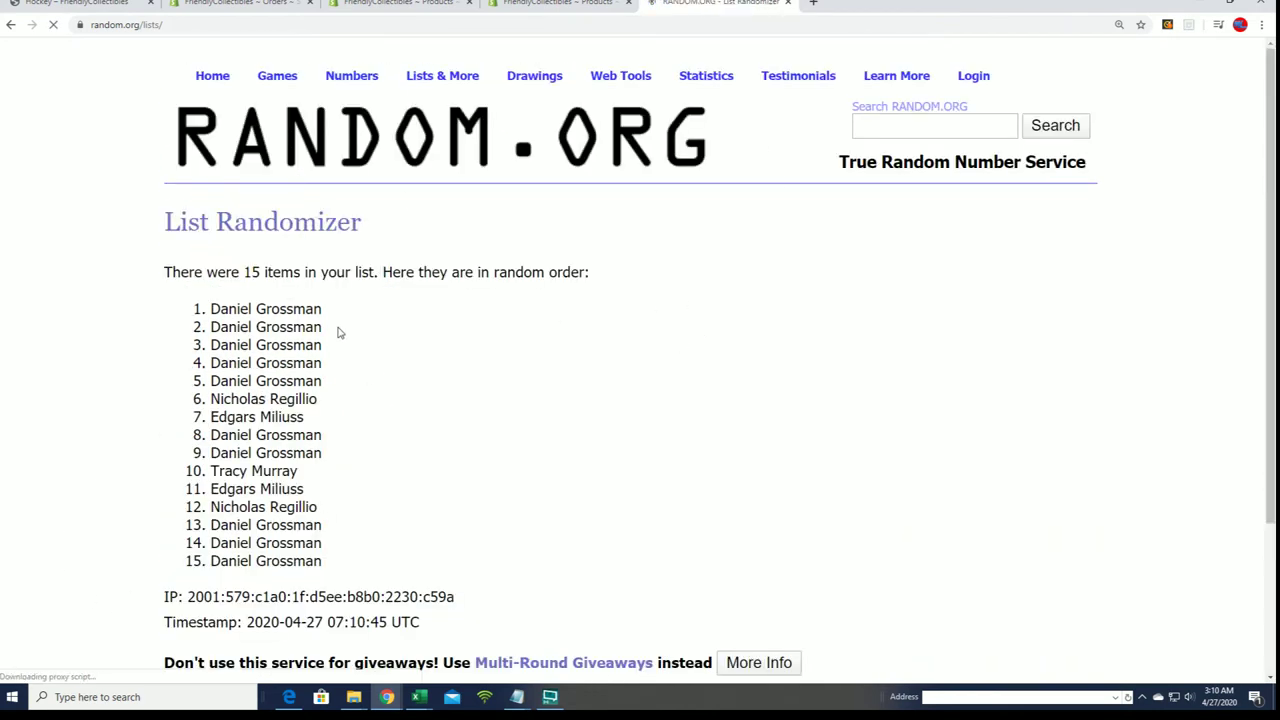
Copy results 1–5 of the final order via the right-click menu
drag(210, 308, 325, 385)
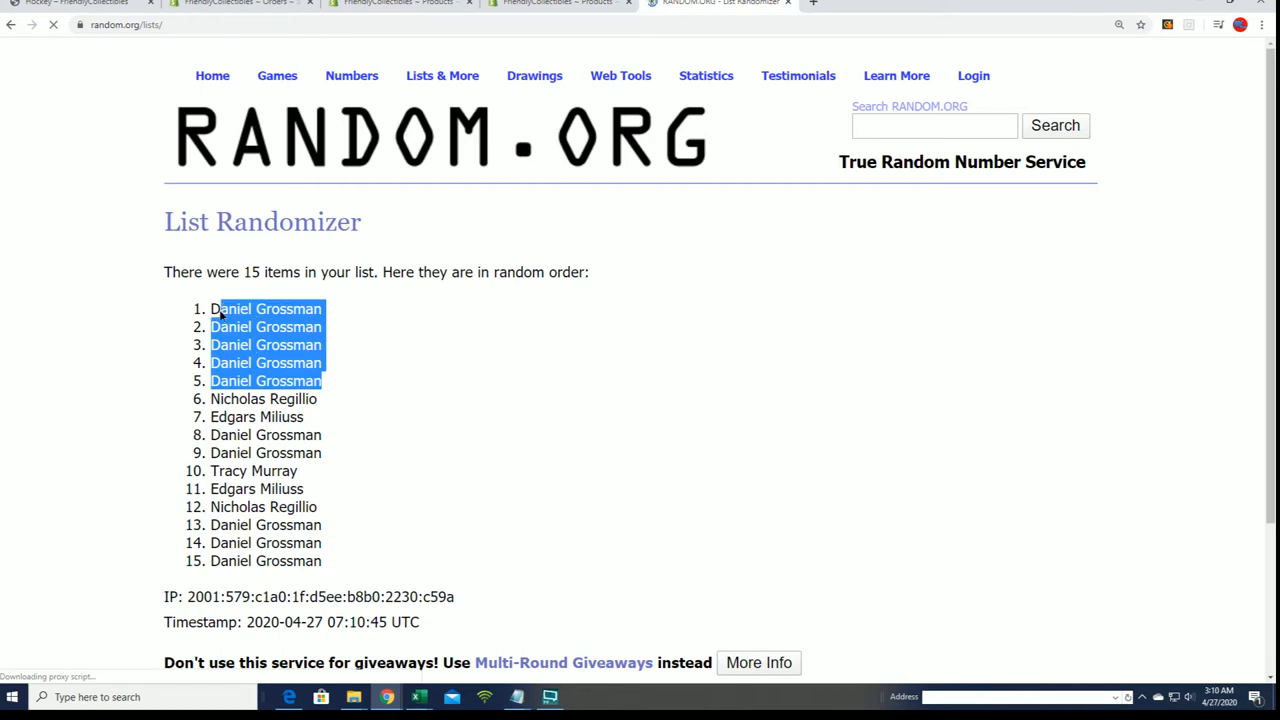
right_click(266, 320)
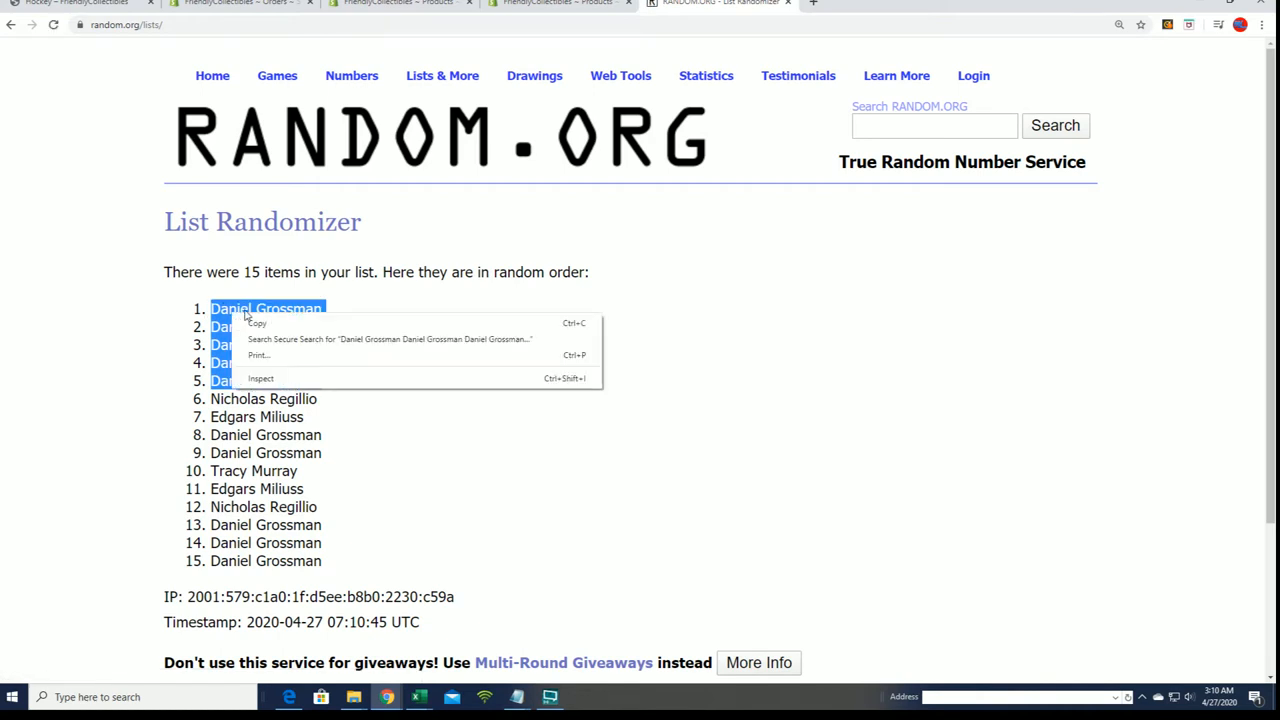
click(395, 470)
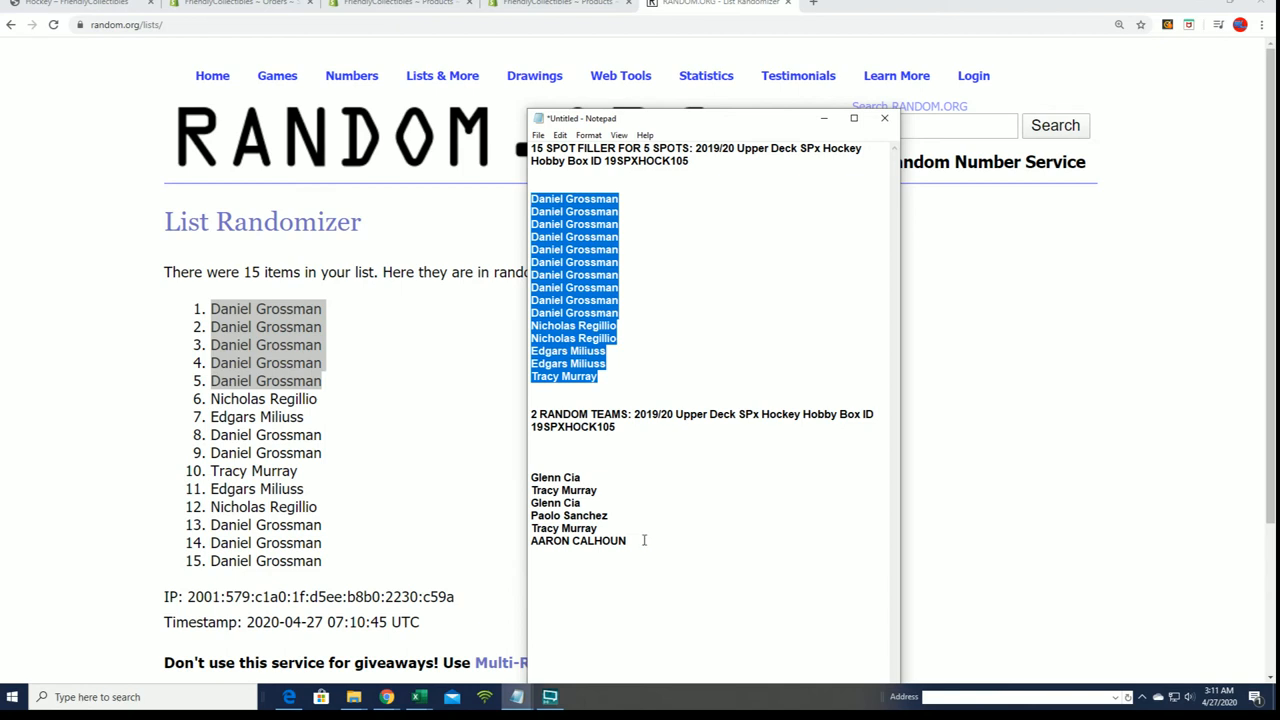
click(758, 468)
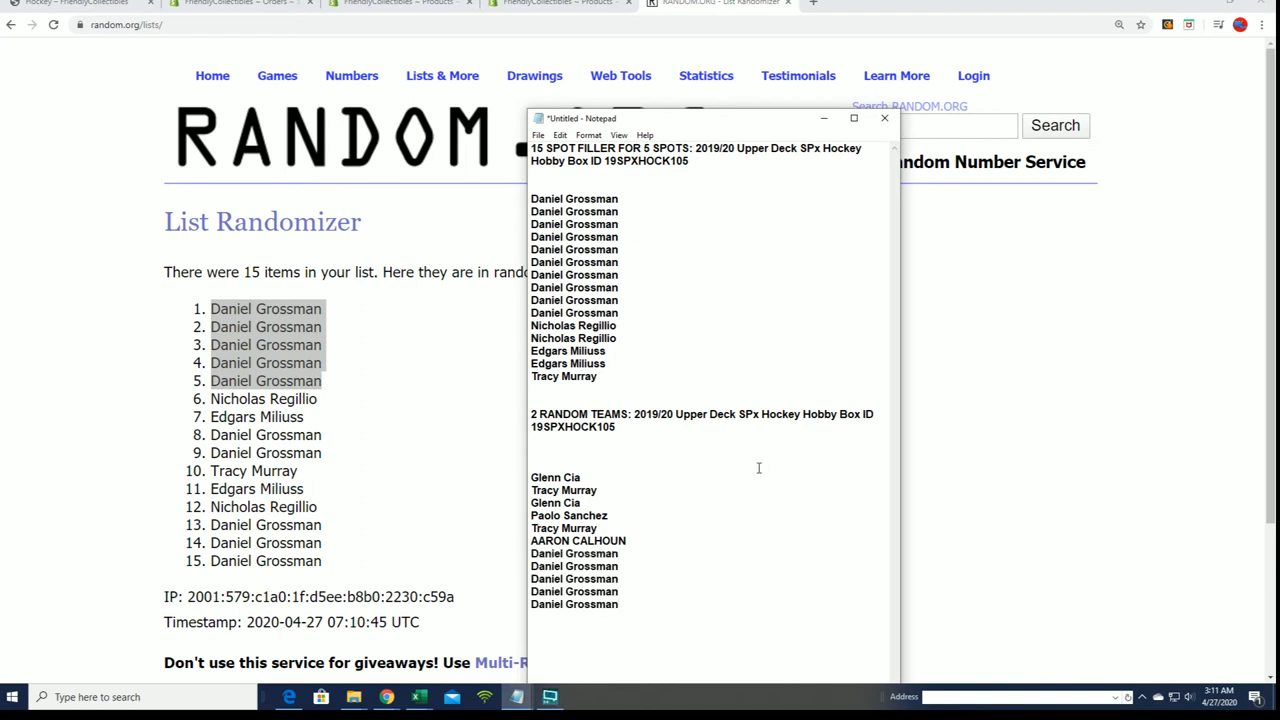
mouse_move(617, 468)
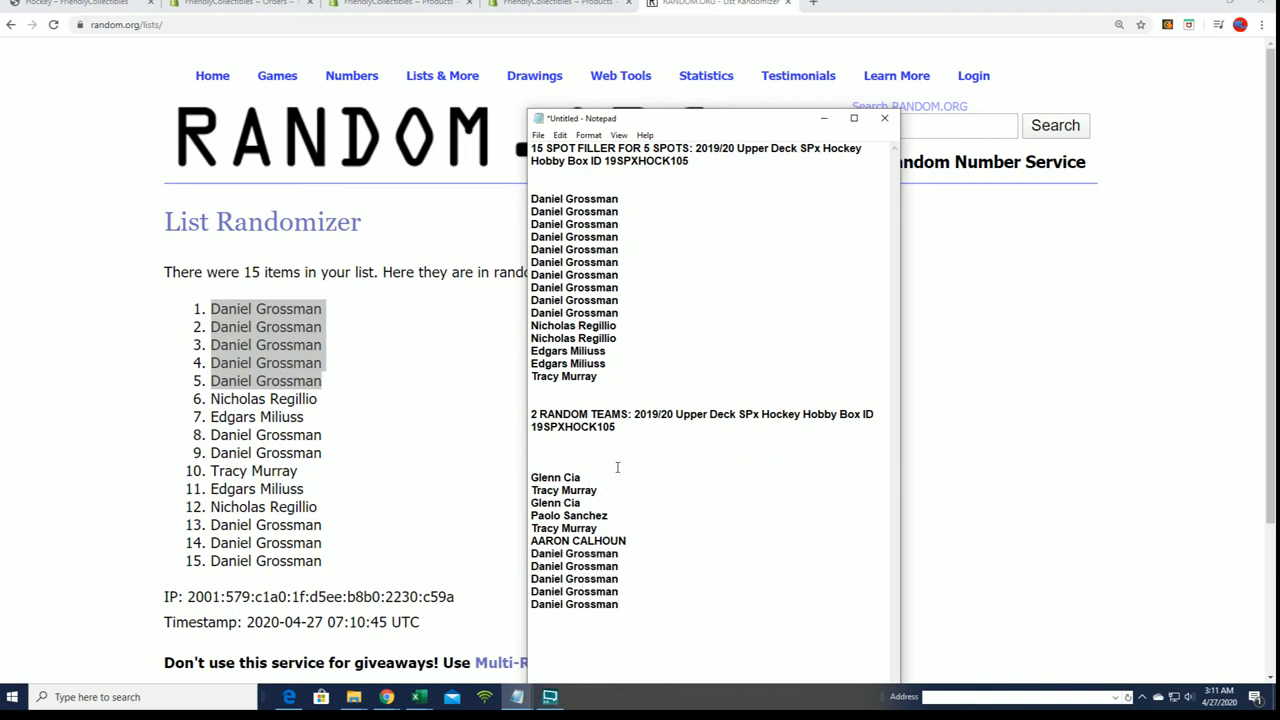